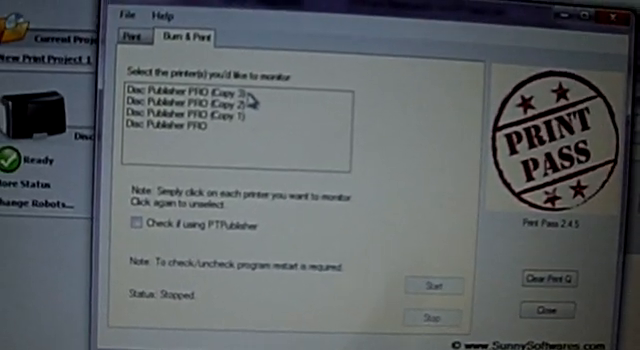
Start printing test2.std on Disc Publisher PRO (Copy 3), confirming Yes despite low ink
left_click(200, 98)
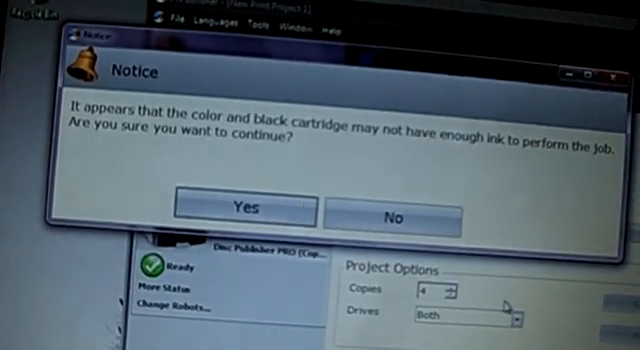
left_click(248, 211)
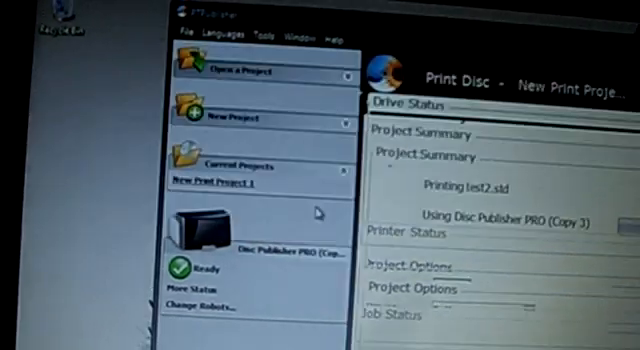